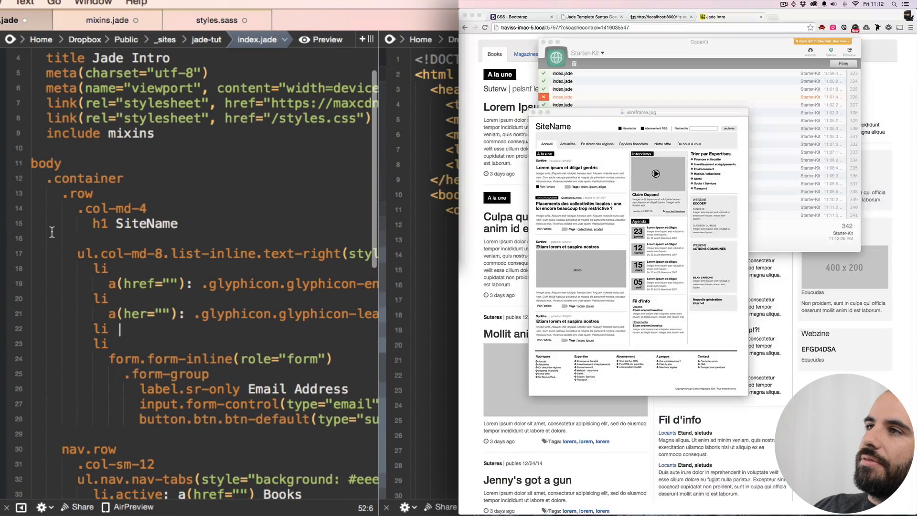
- Add a .row.footer block below the three columns, containing an empty hr()
scroll(down, 3)
text(.)
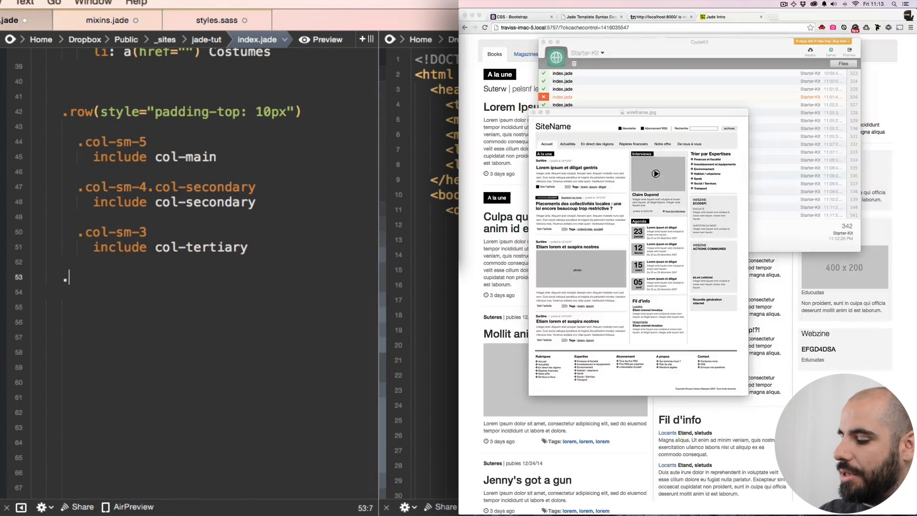
text(row)
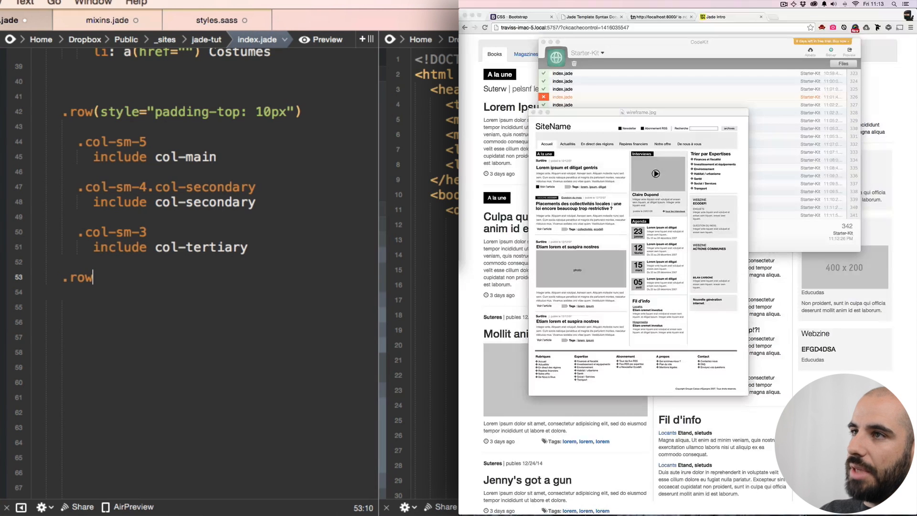
text(.footer)
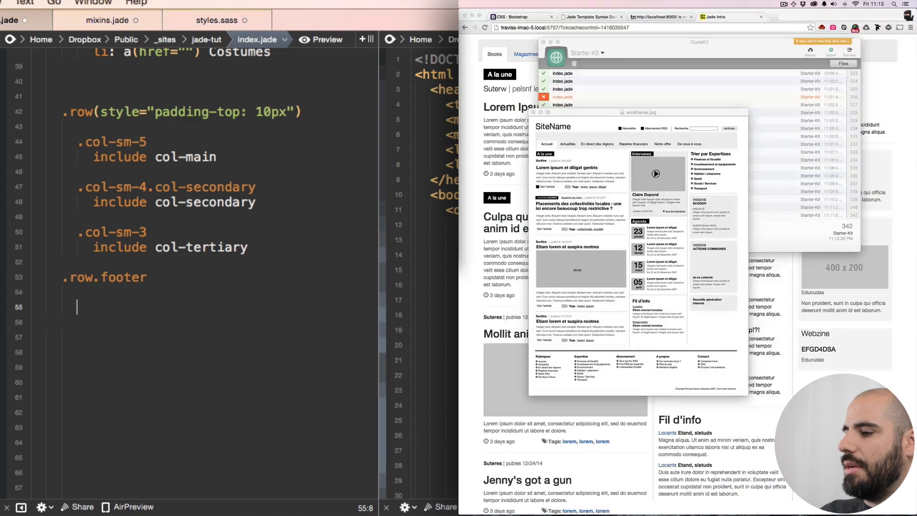
text(hr)
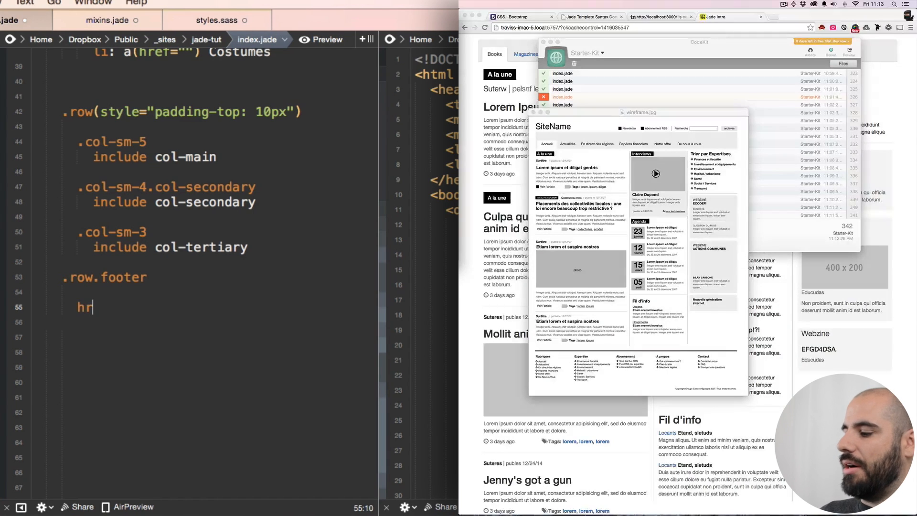
text(())
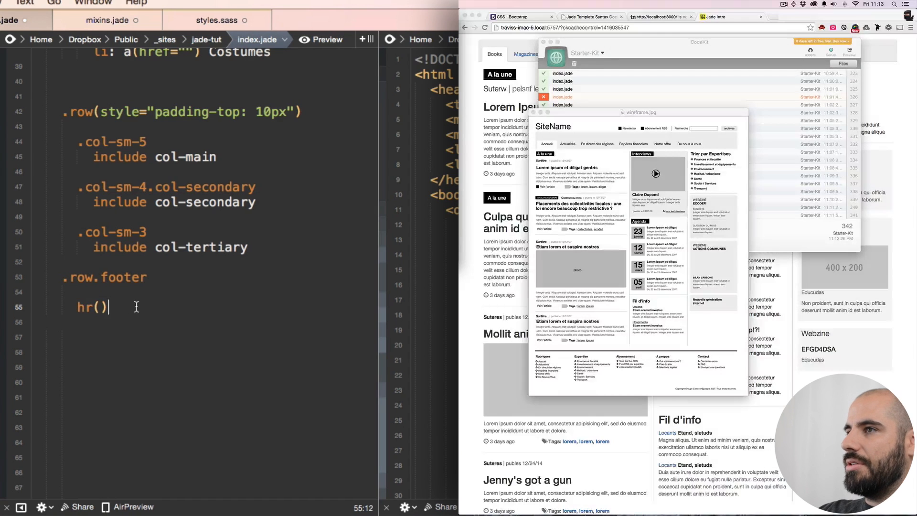
- Give the footer hr an inline style of border-top-width: 20px
key(Backspace)
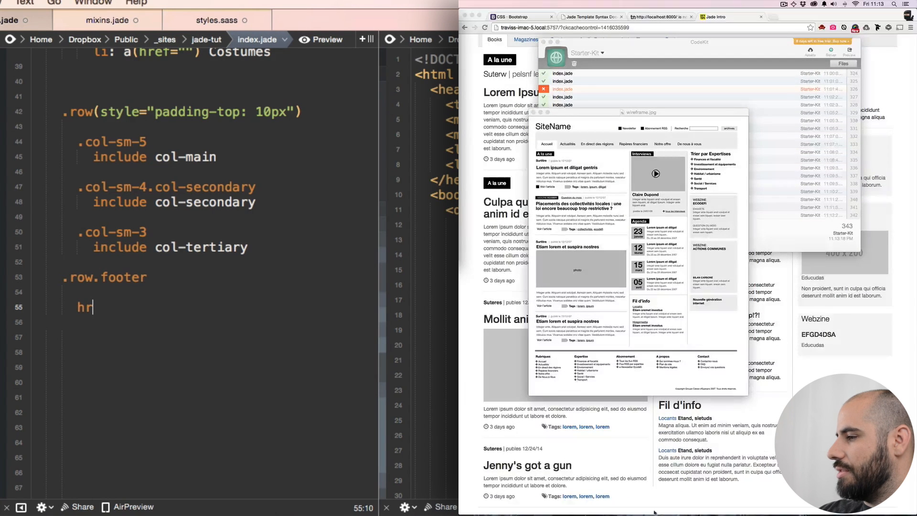
text(())
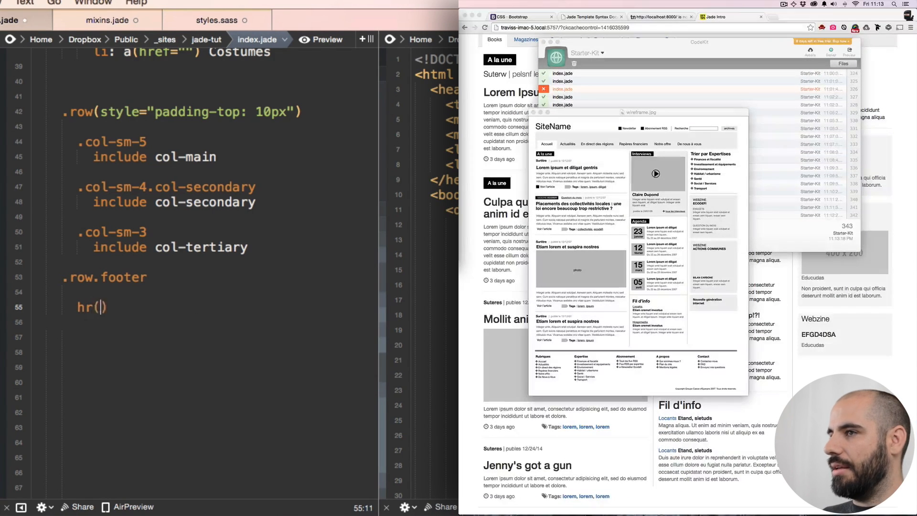
text(style)
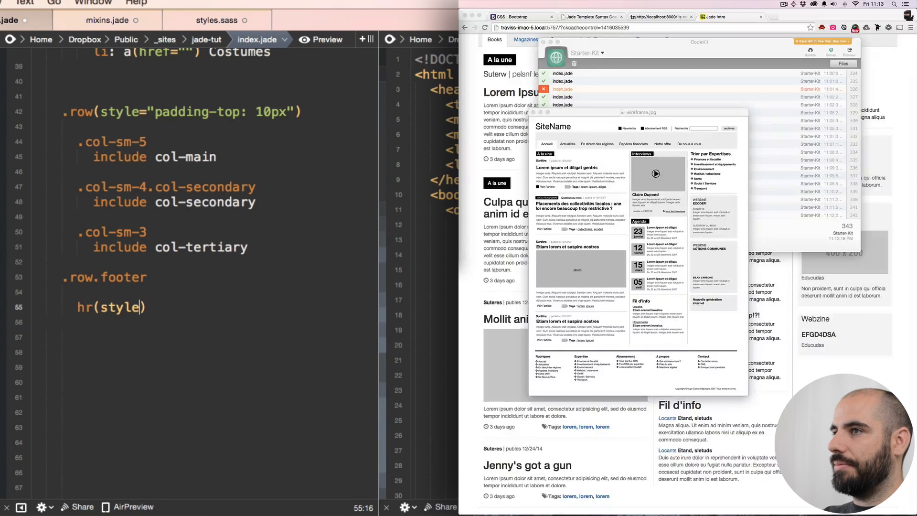
text(=")
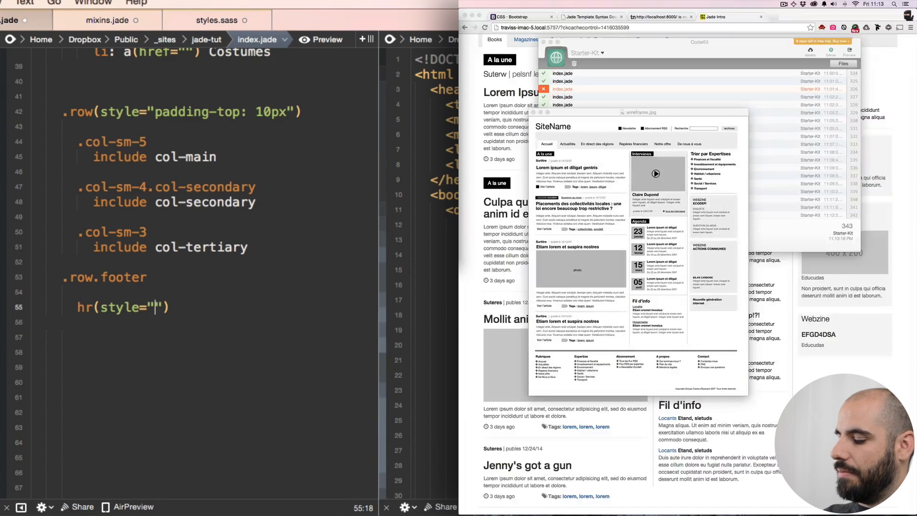
text(border-top:)
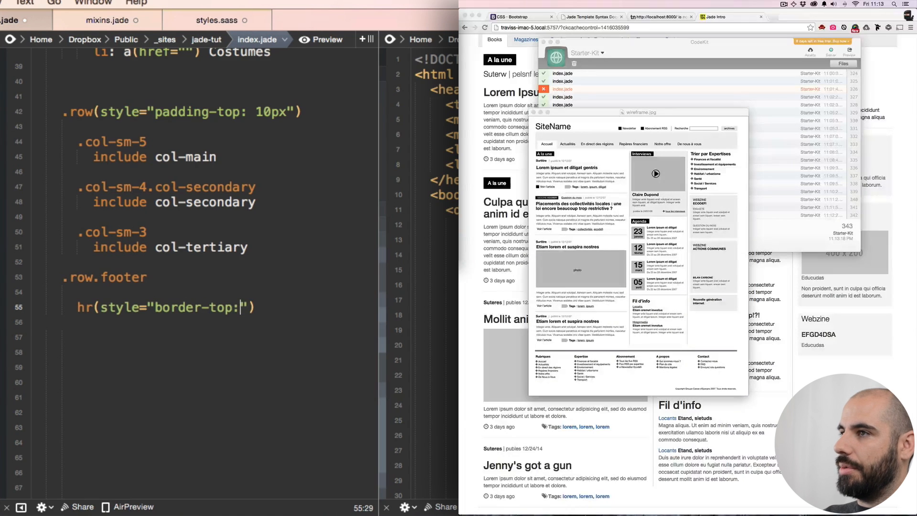
text(height)
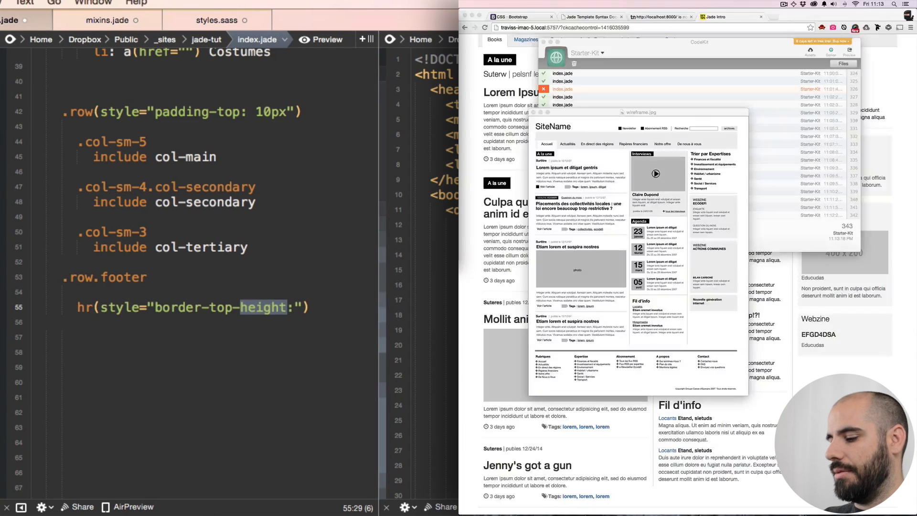
text(width)
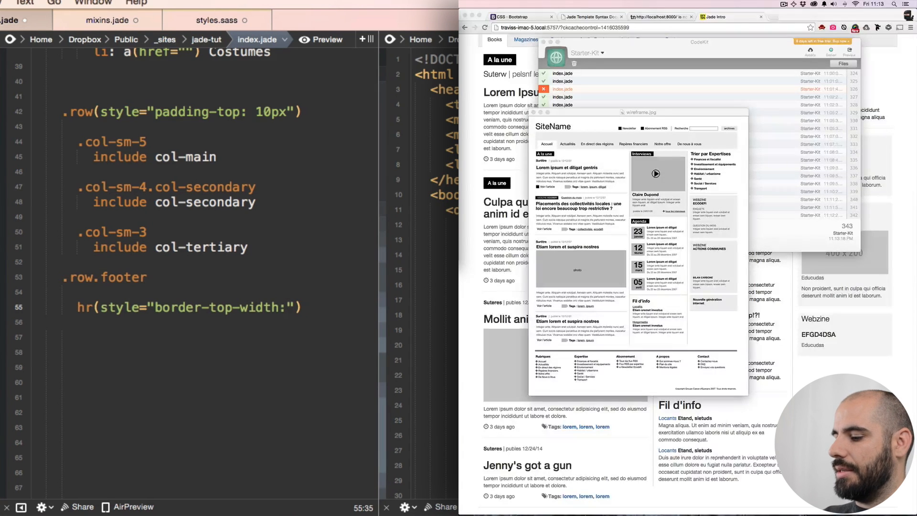
text(20p)
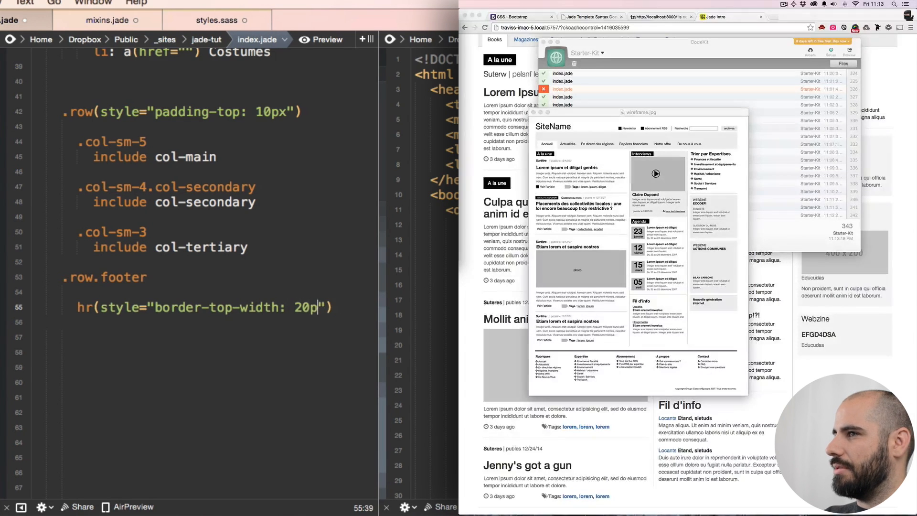
text(x)
text(.col)
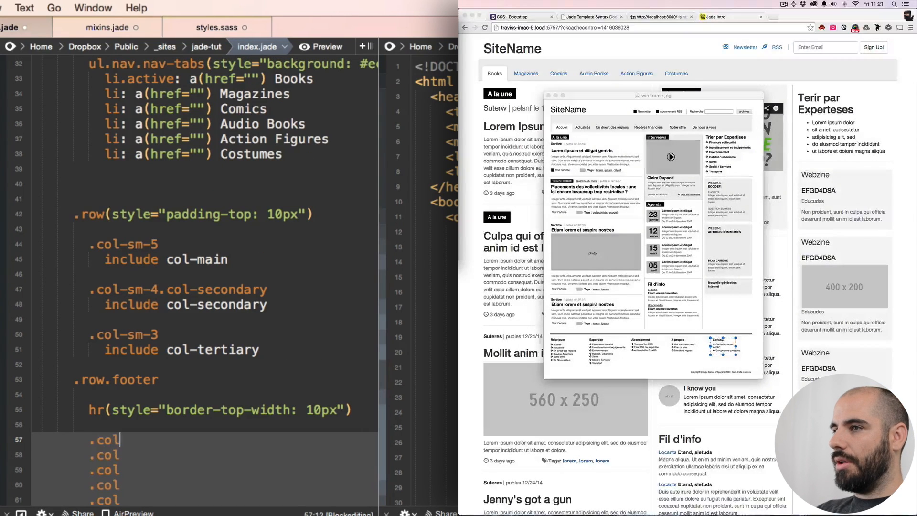
- Add six .col-sm-2 column lines beneath the 10px-thick footer hr
text(-sm-2)
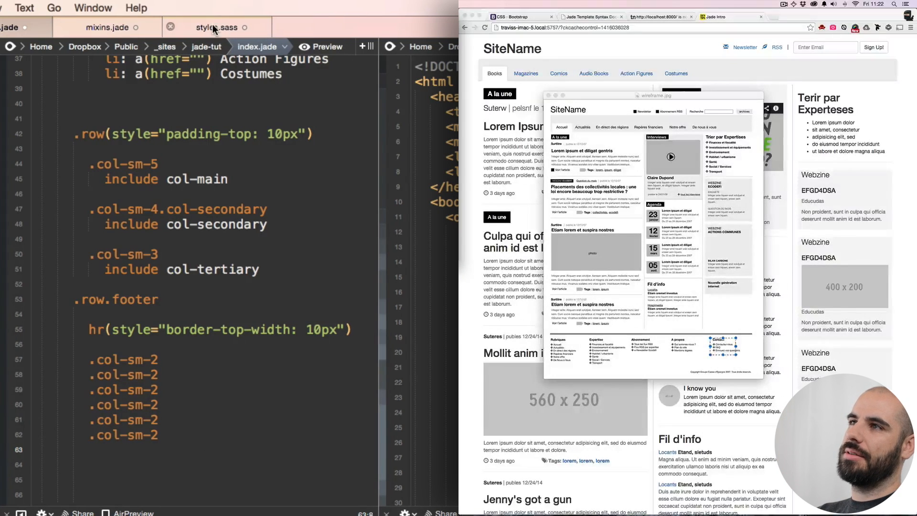
- In mixins.jade, define a footerunit mixin with a .col-sm-2 column and a ul
click(108, 28)
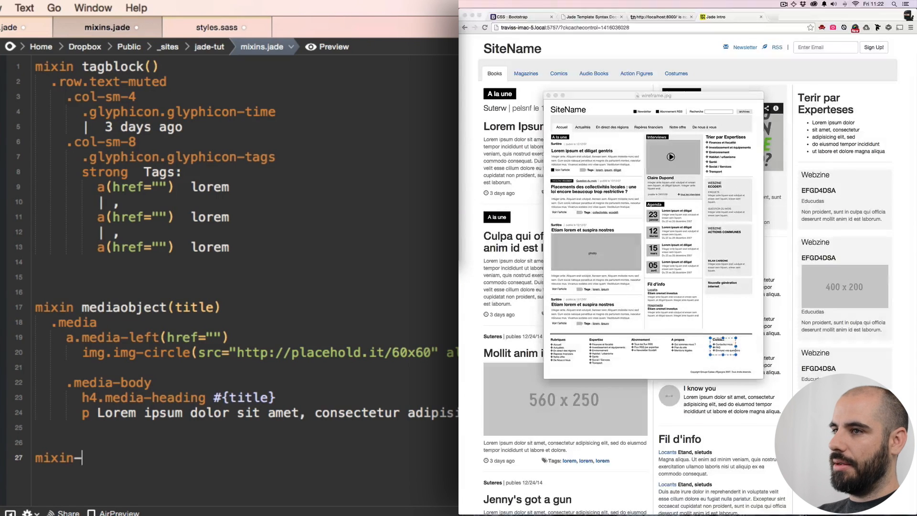
text(footer)
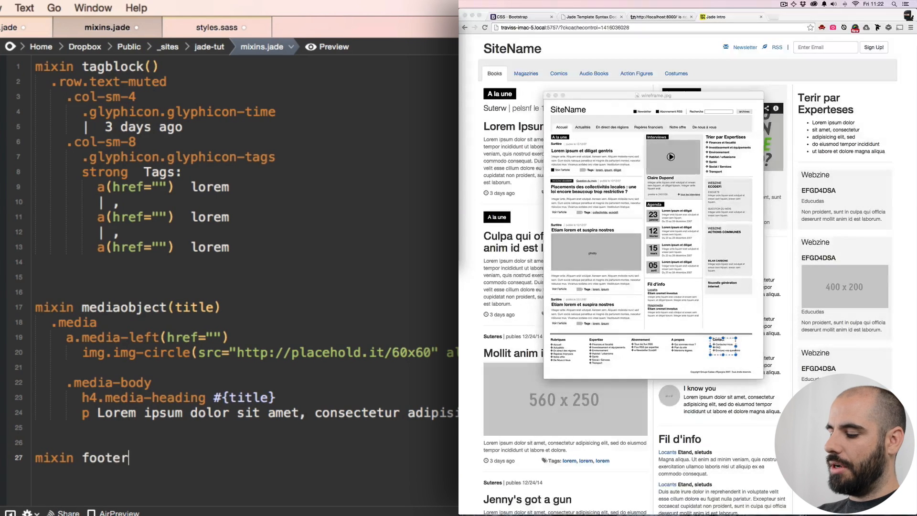
text(unit)
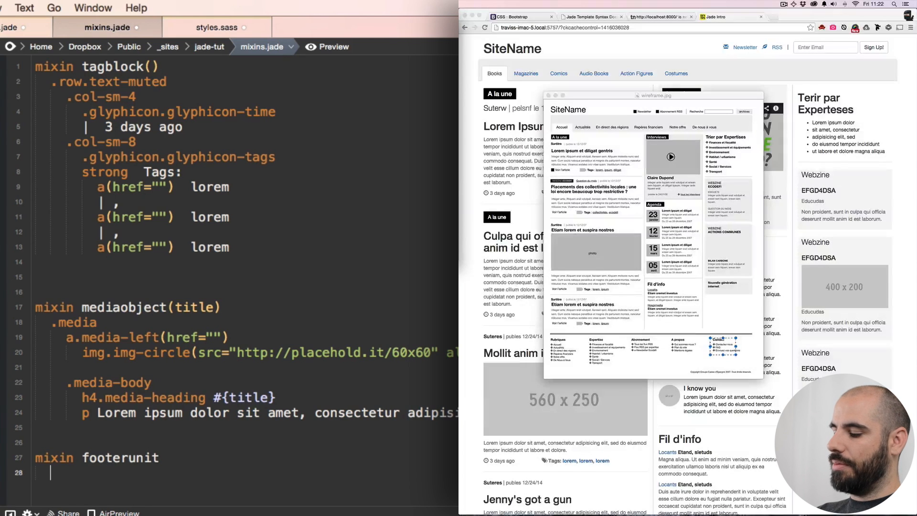
text(.)
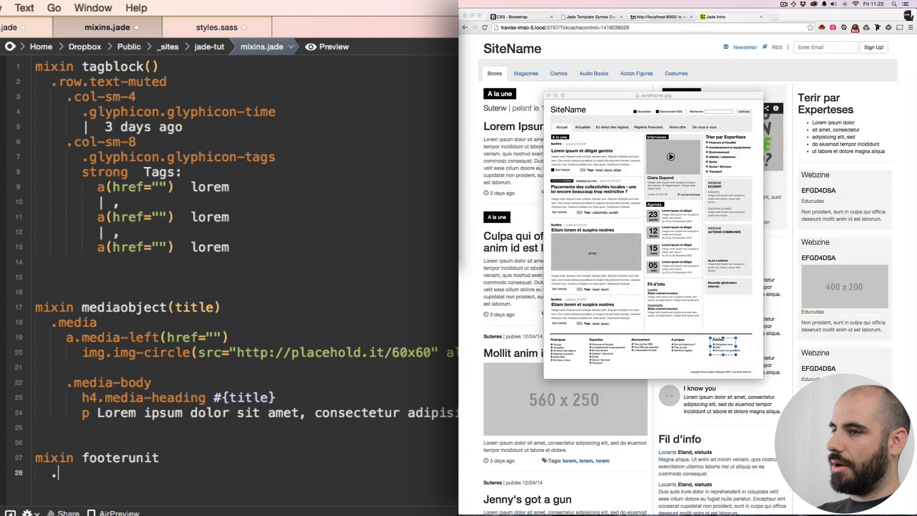
text(.col-)
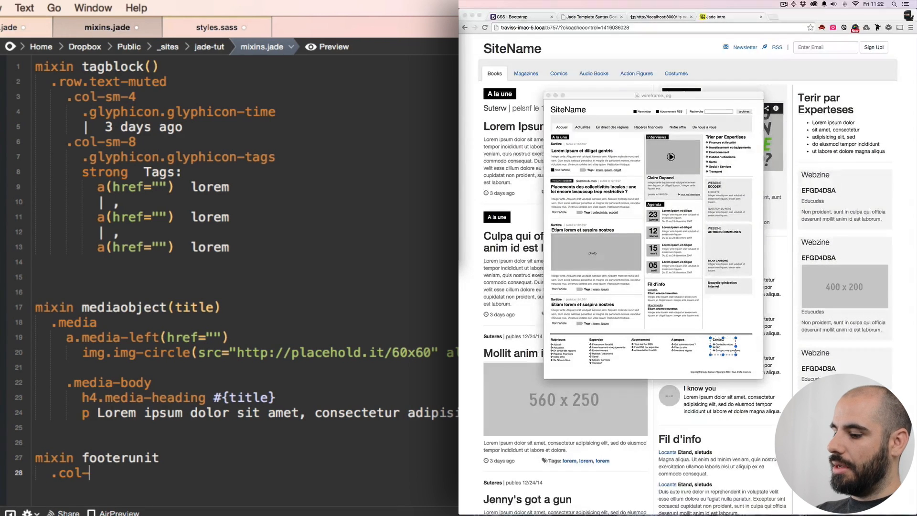
text(sm-w)
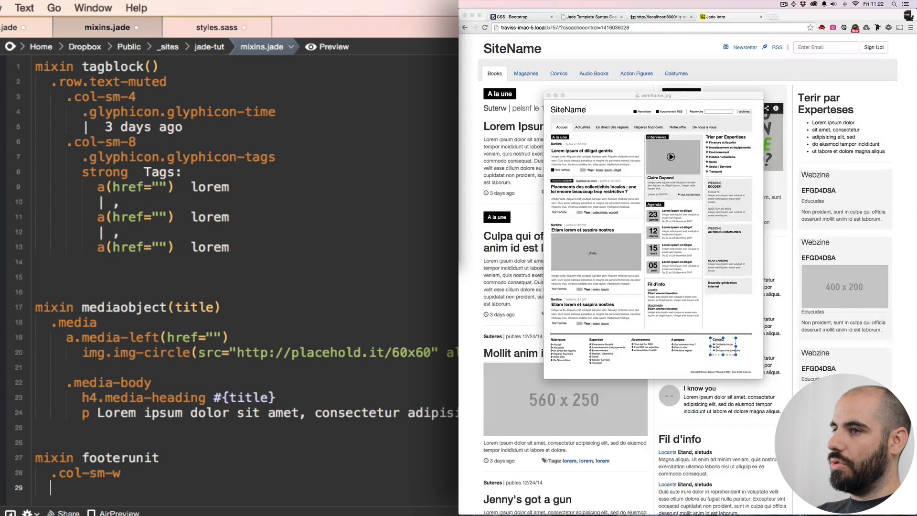
text(2)
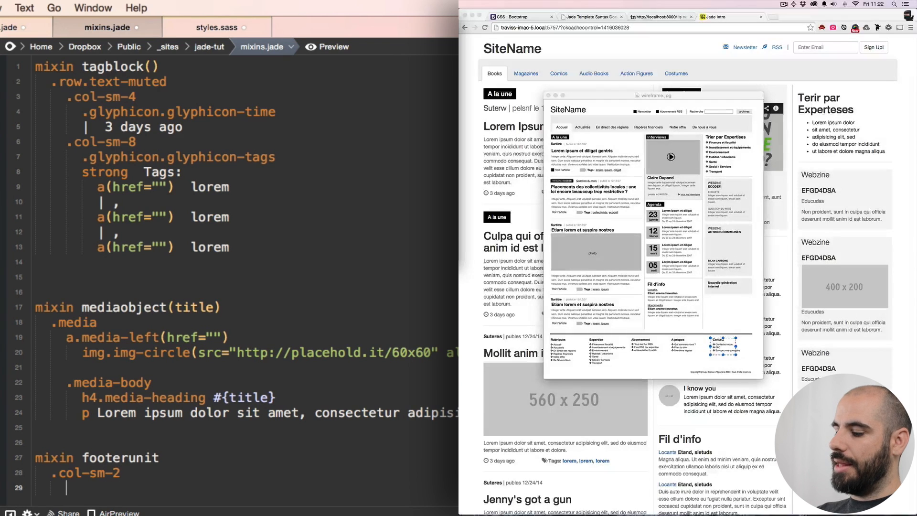
text(ul)
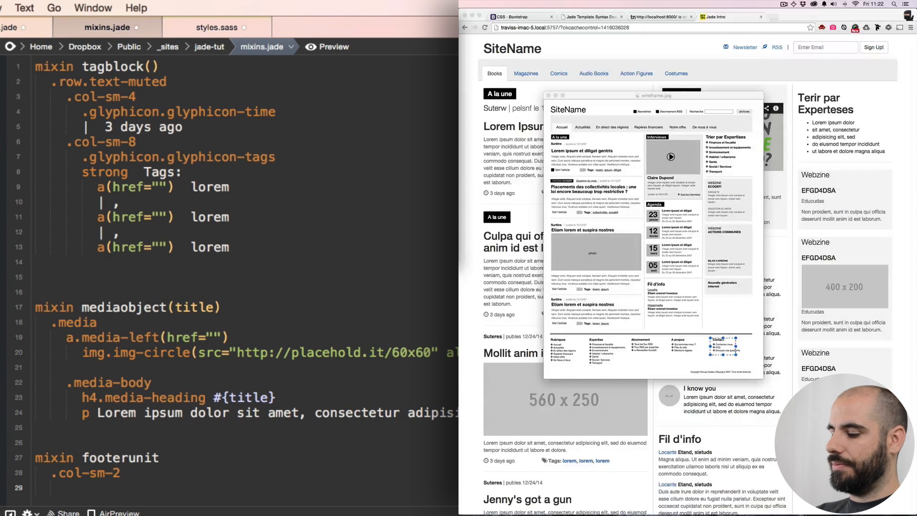
- Add an h4 reading 'Hey there Buddy' and placeholder li items to the unit
text(h4)
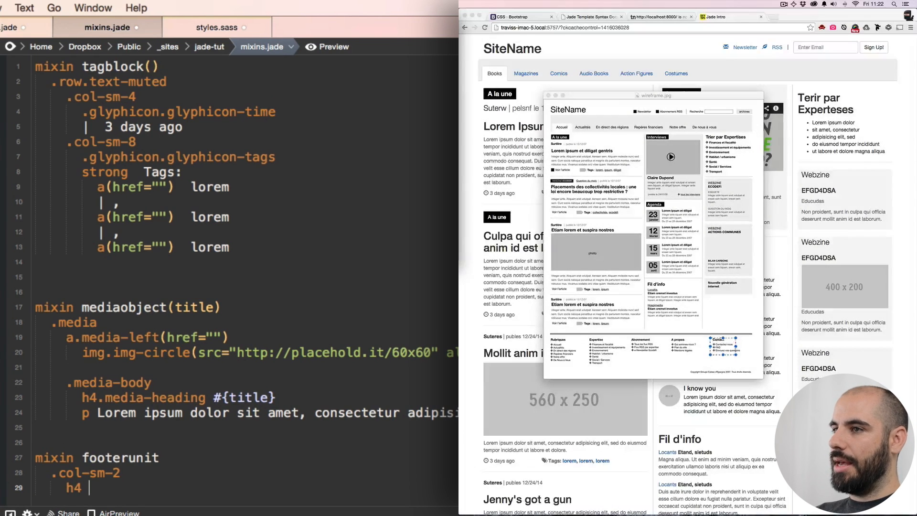
text(This is)
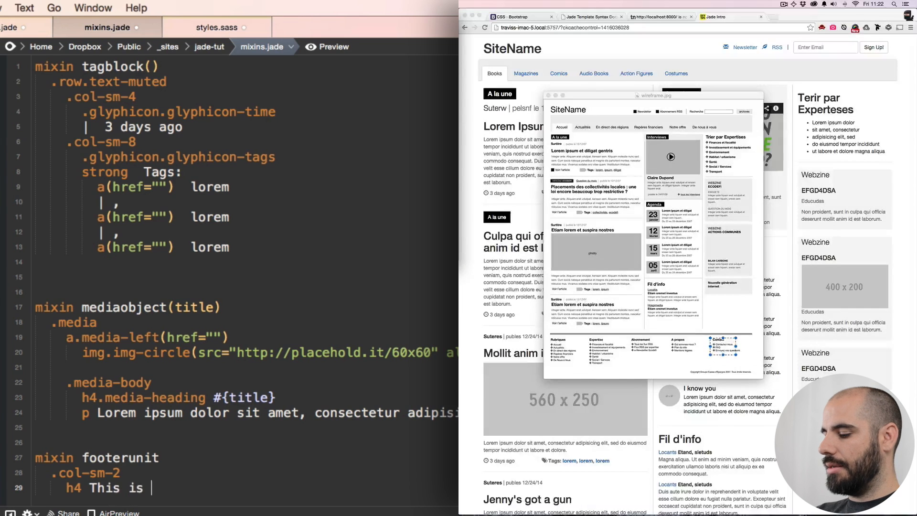
text(a title)
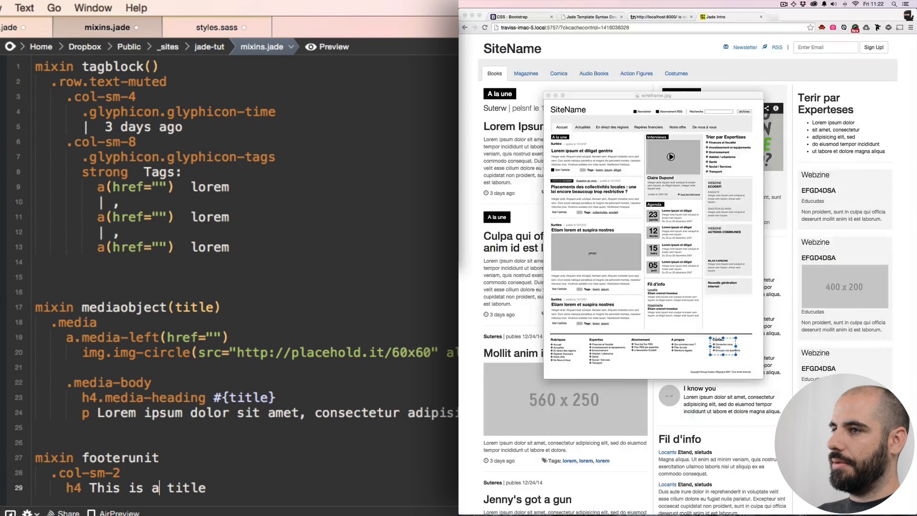
drag(91, 487, 158, 487)
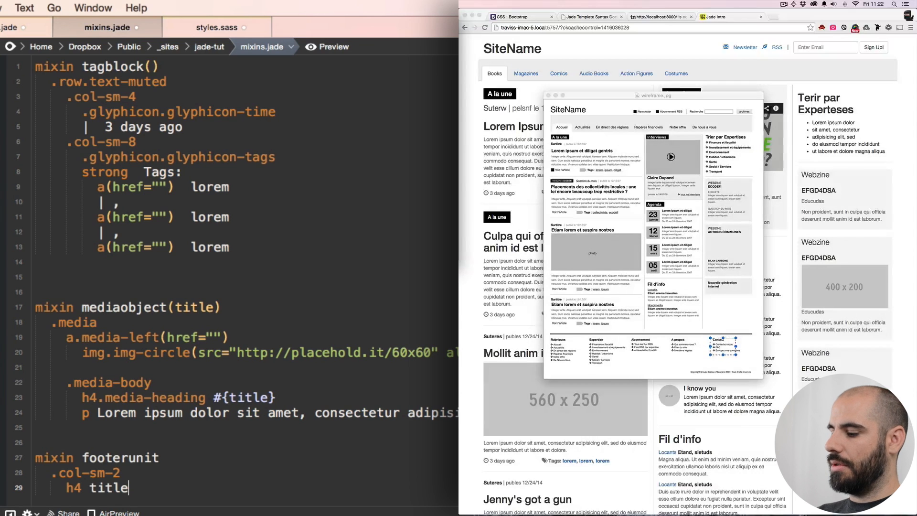
text(Hey ther)
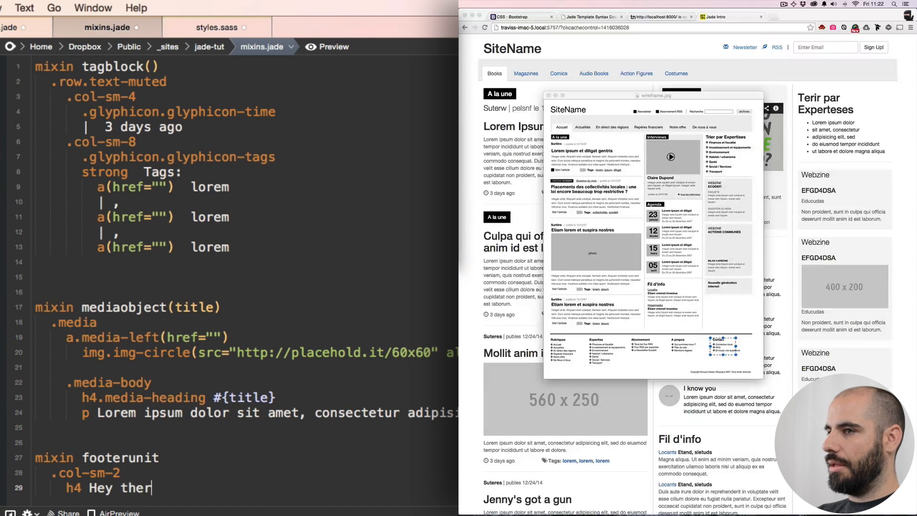
text(e Buddy)
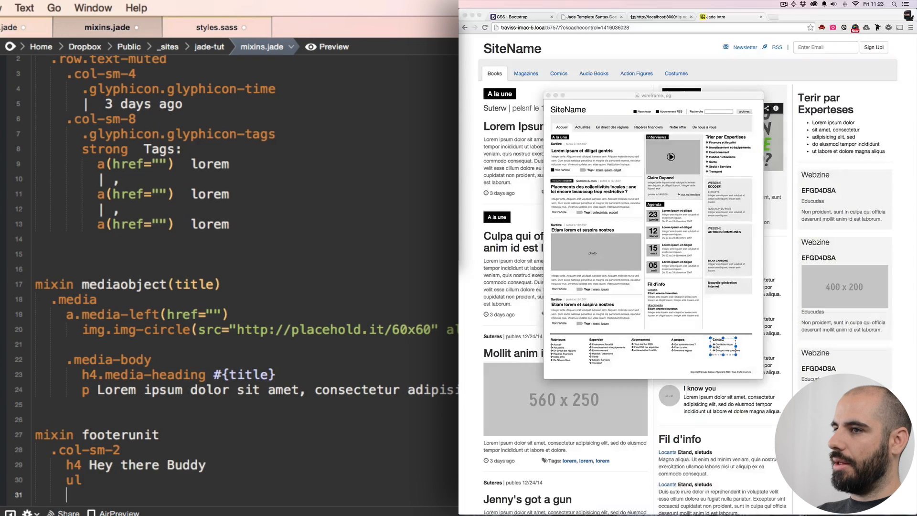
text(li)
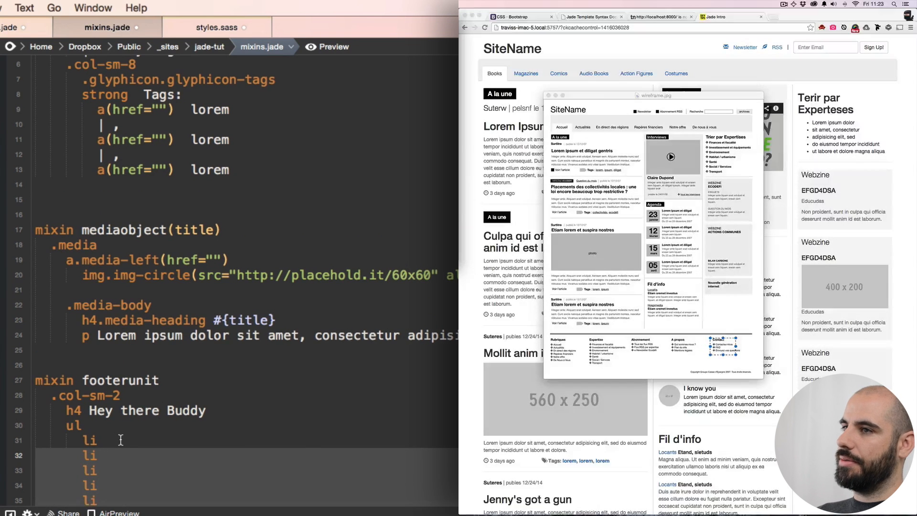
text(kdlaksi)
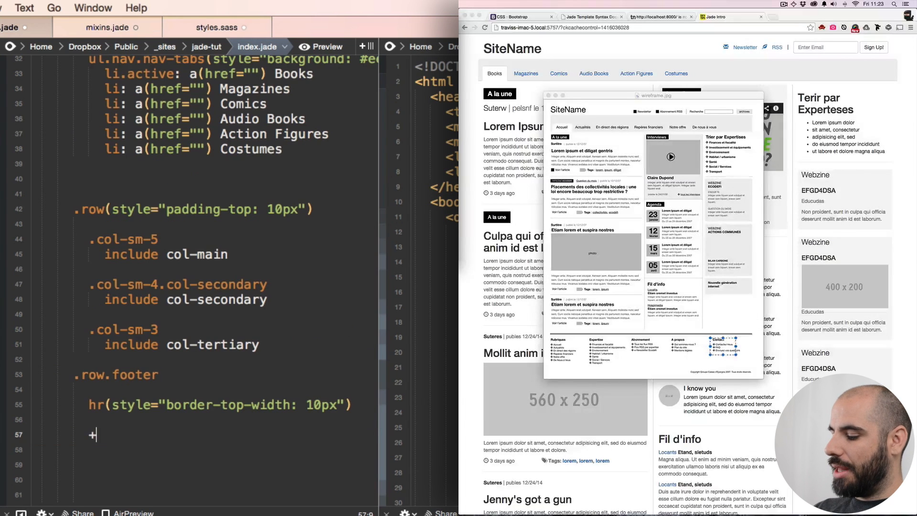
- Fill the footer row under the hr with six +footerunit calls
text(col)
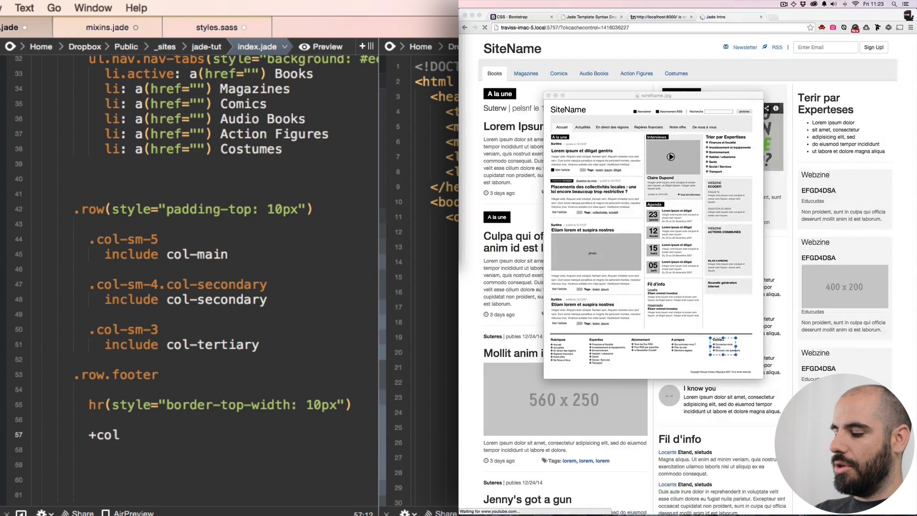
text(f)
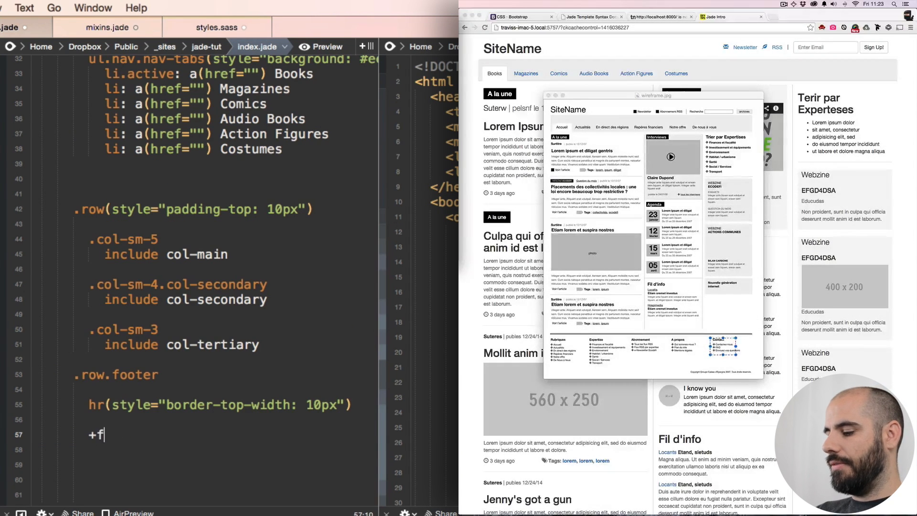
text(ooterunit)
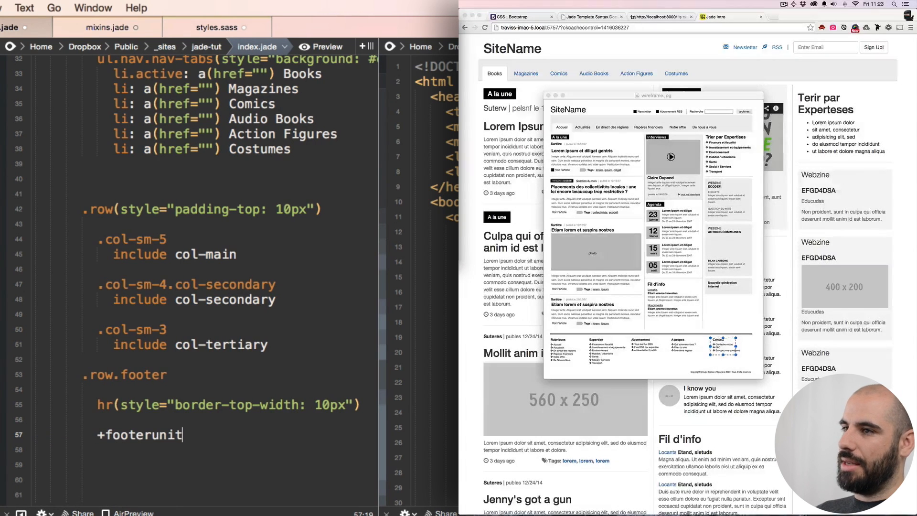
text(+footerunit)
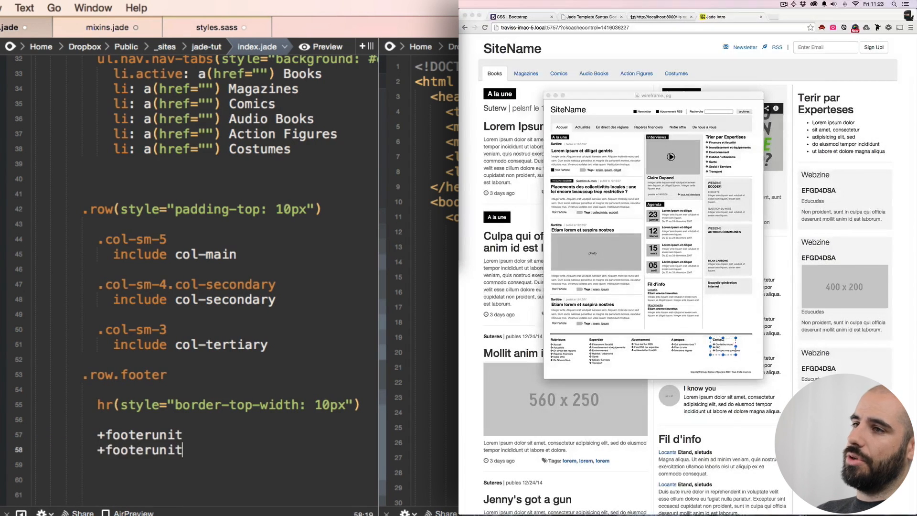
text(+footerunit)
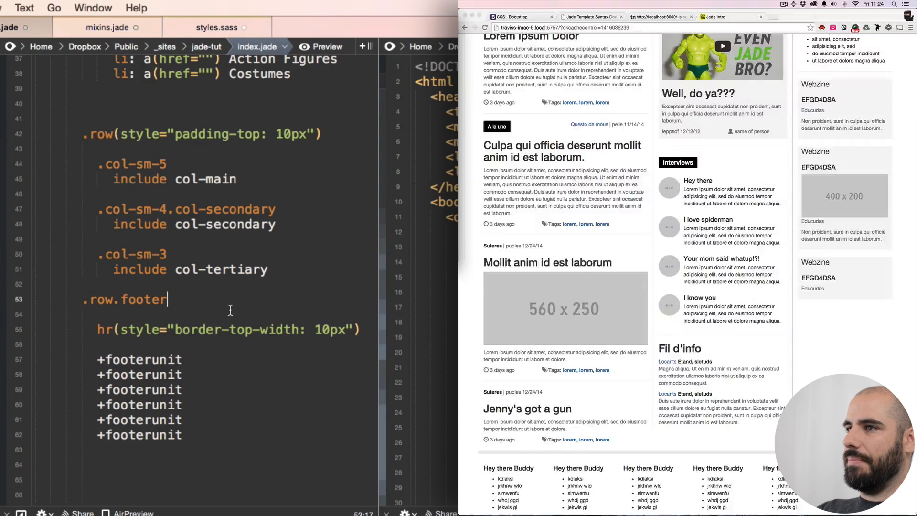
- Start a new .row line below the six +footerunit calls
text(())
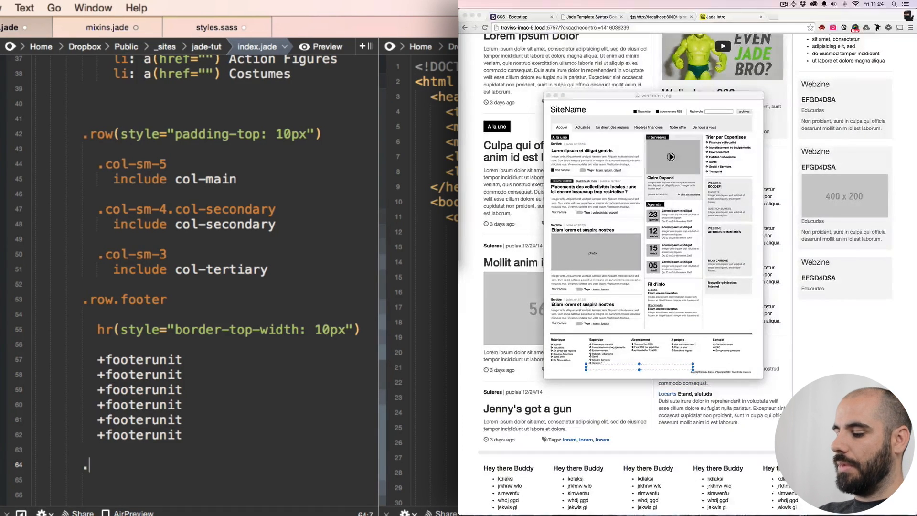
text(.row.)
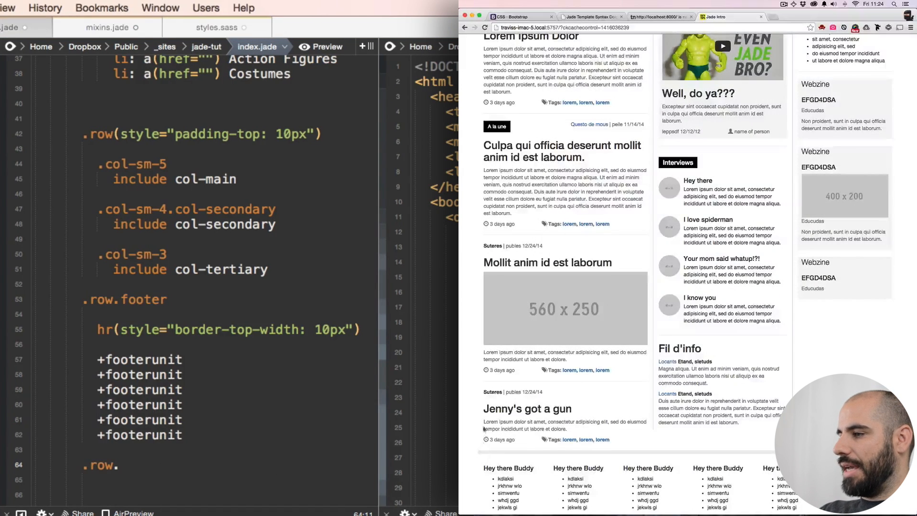
- Nest the footer hr inside a new .col-sm-12 column
click(143, 315)
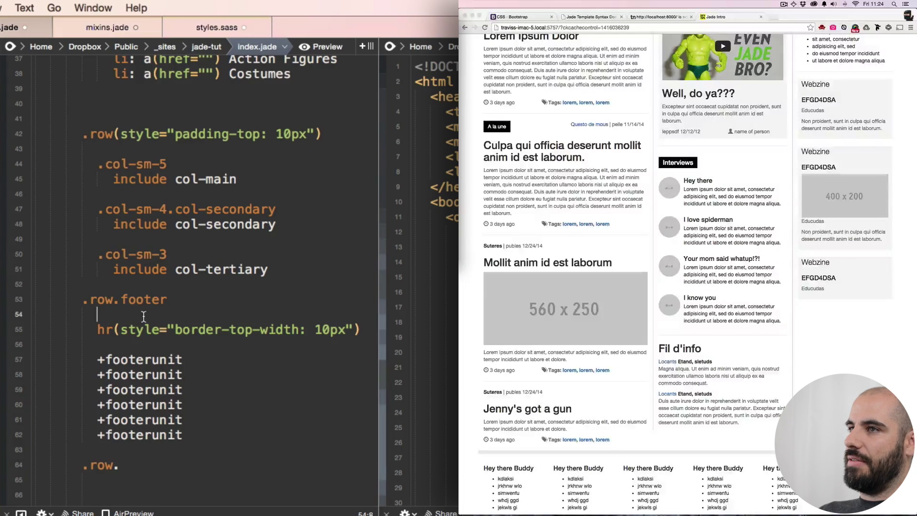
text(.co)
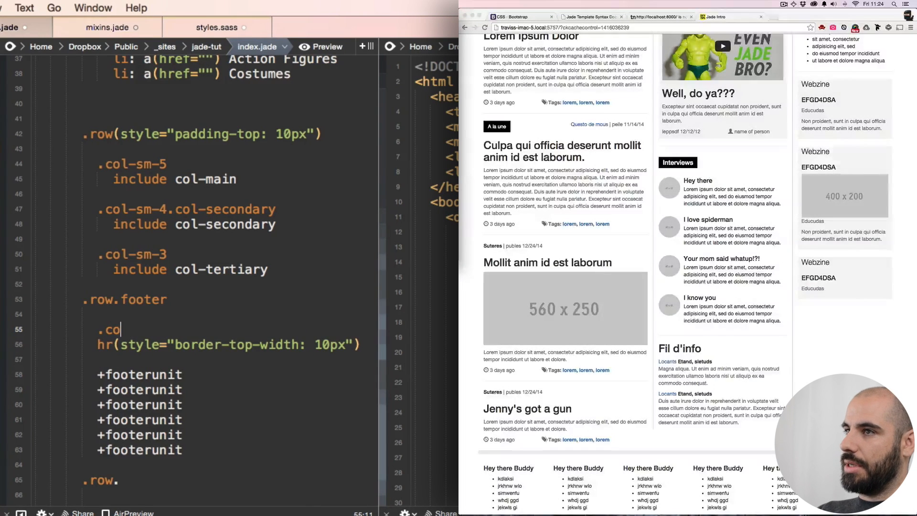
text(l-)
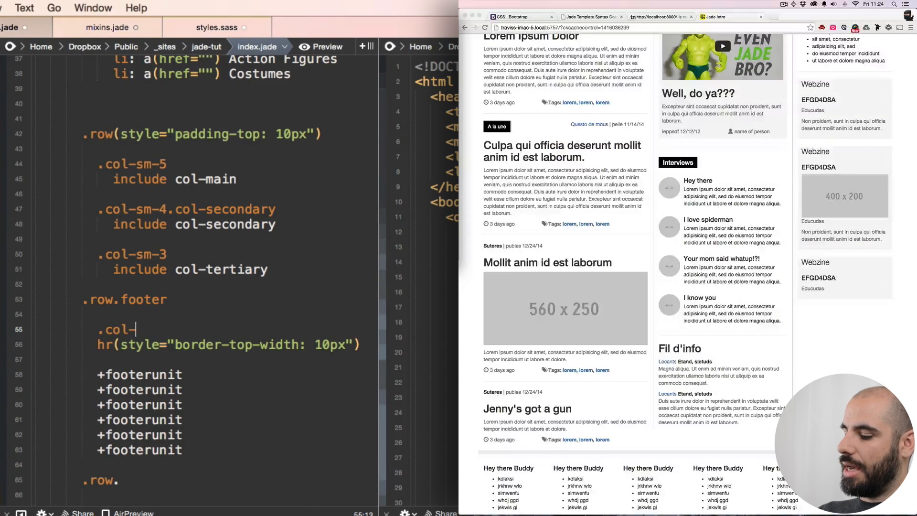
text(sm-12)
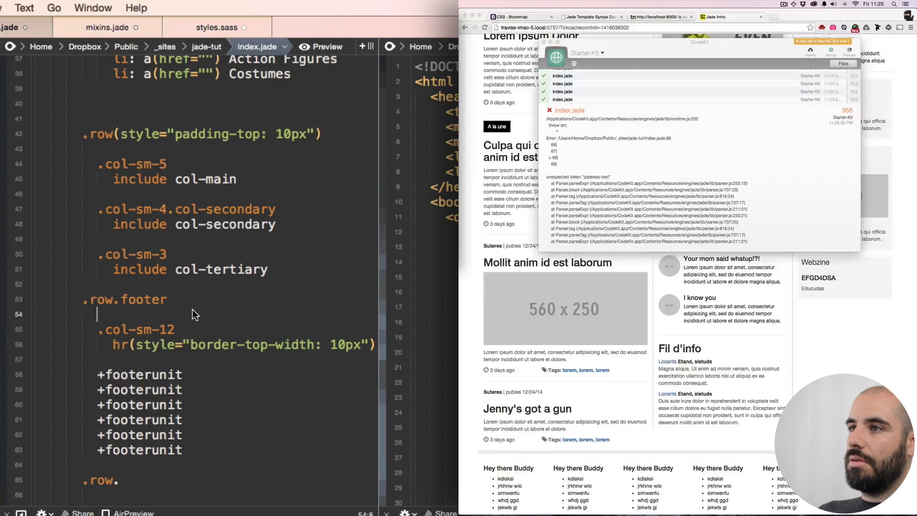
key(Backspace)
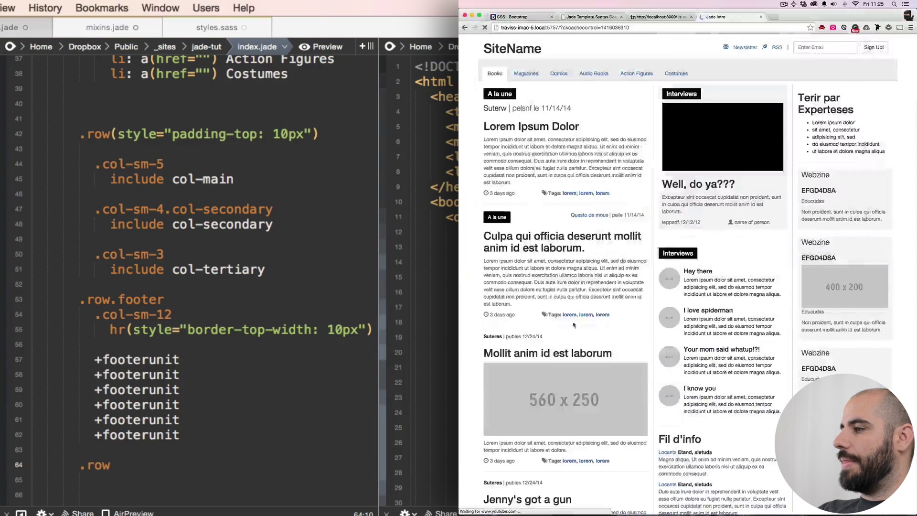
scroll(down, 3)
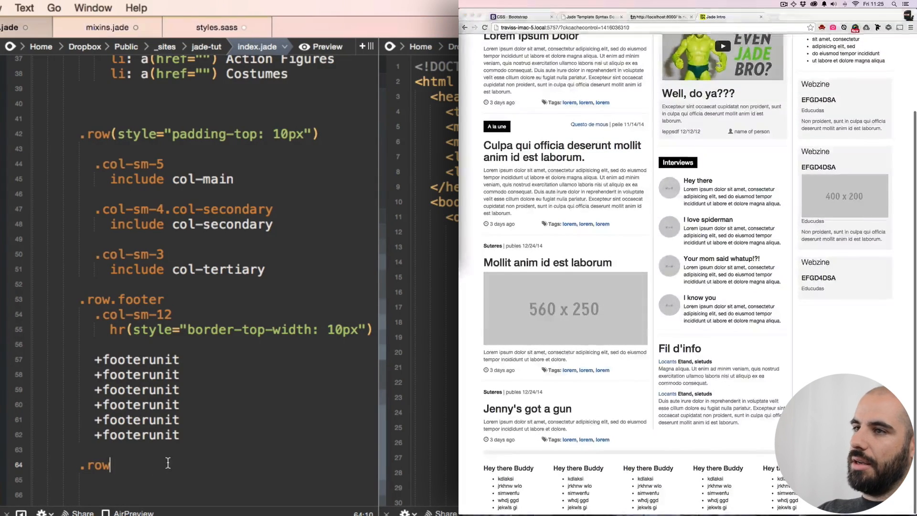
- Add a .col-sm-12.text-right.text-muted column inside the new bottom row
key(Enter)
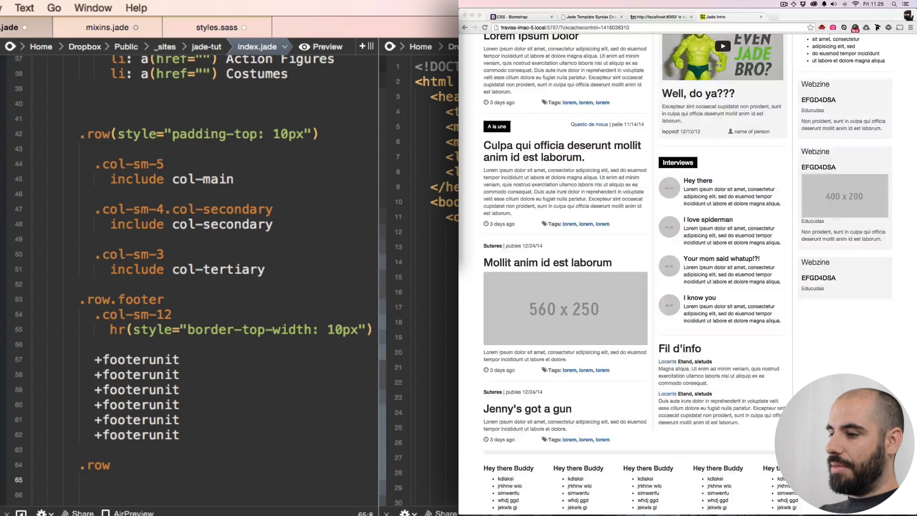
text(.col-)
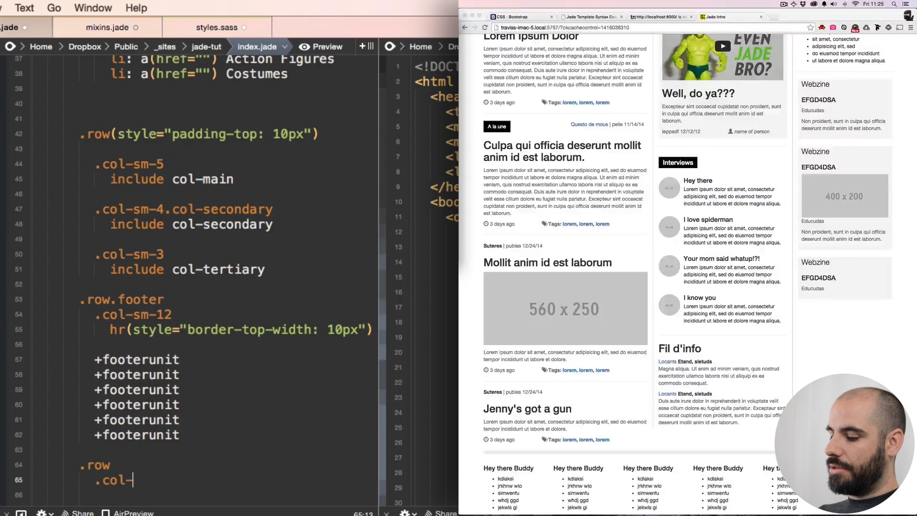
text(sm-12)
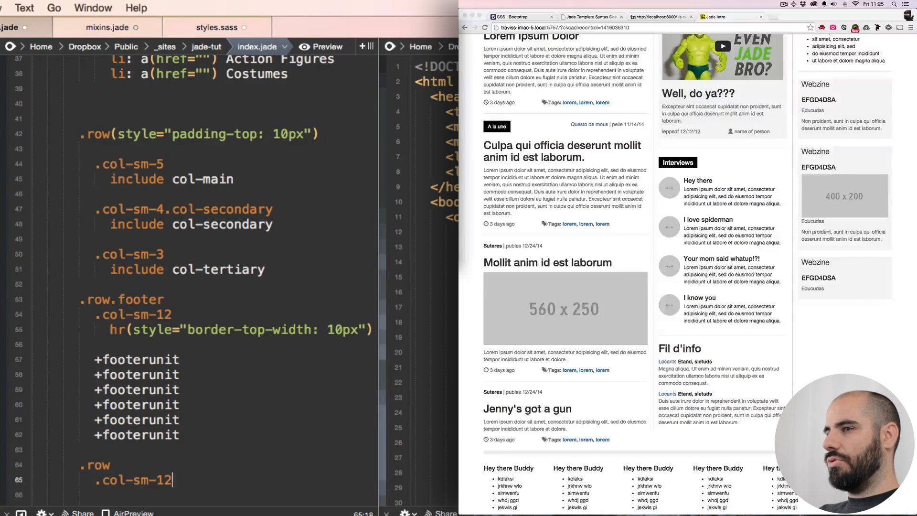
text(.)
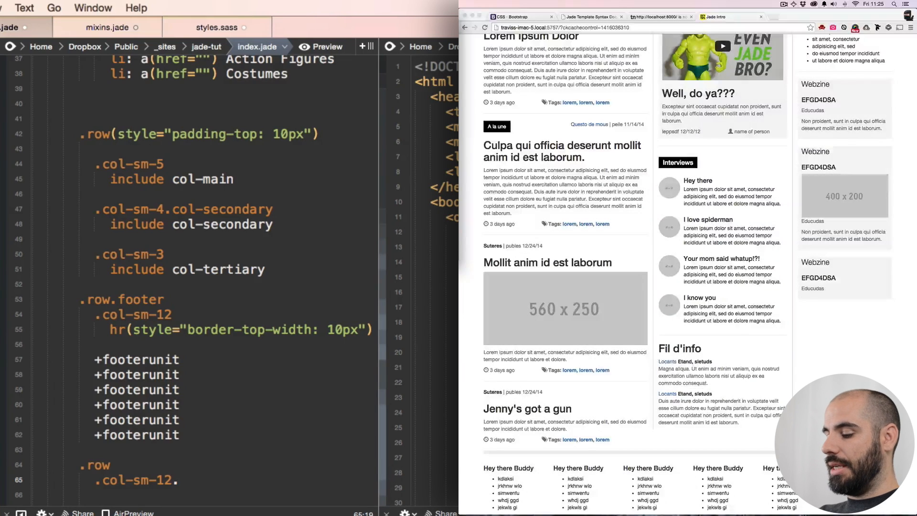
text(.text-right.)
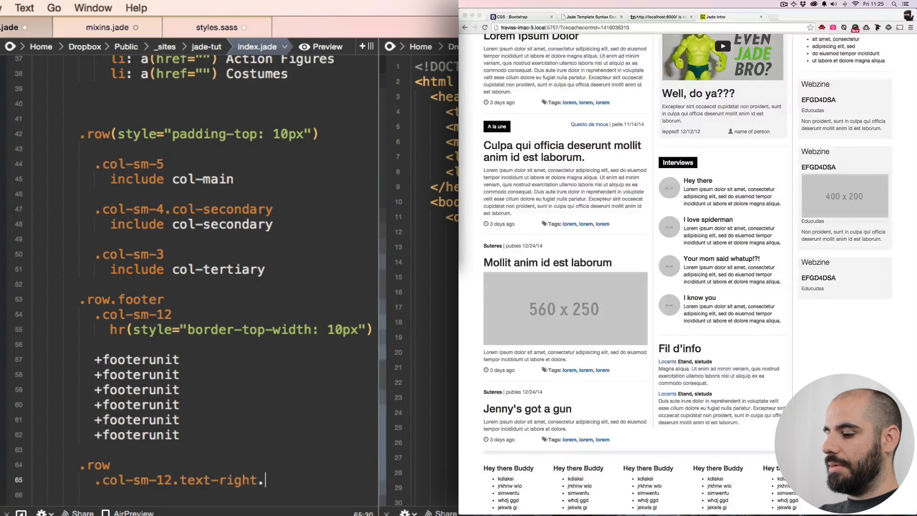
text(.text-)
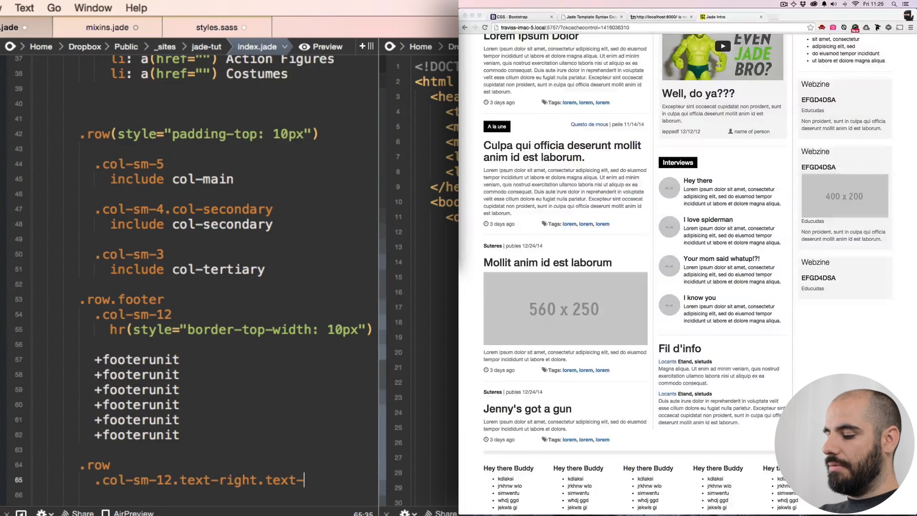
text(muted)
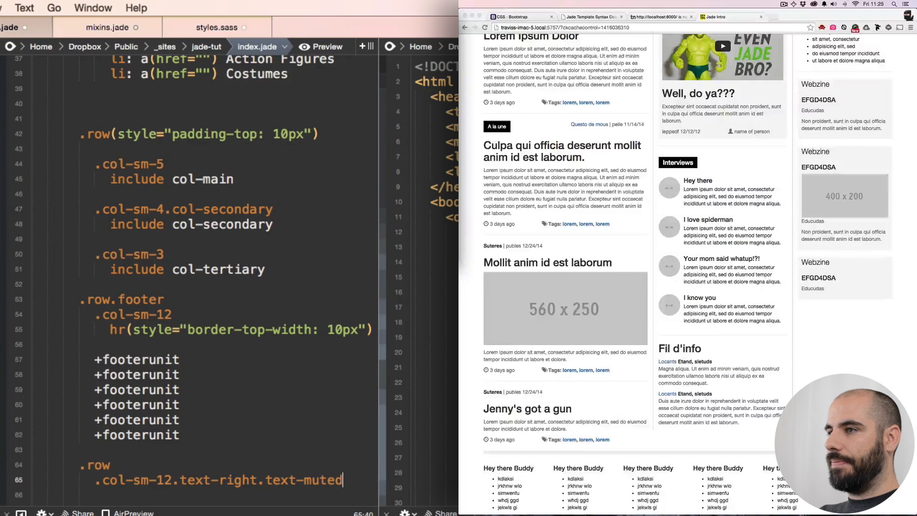
- Type the joke 2007 copyright line ending 'Dios Mio!' in that column
text(Copeyti)
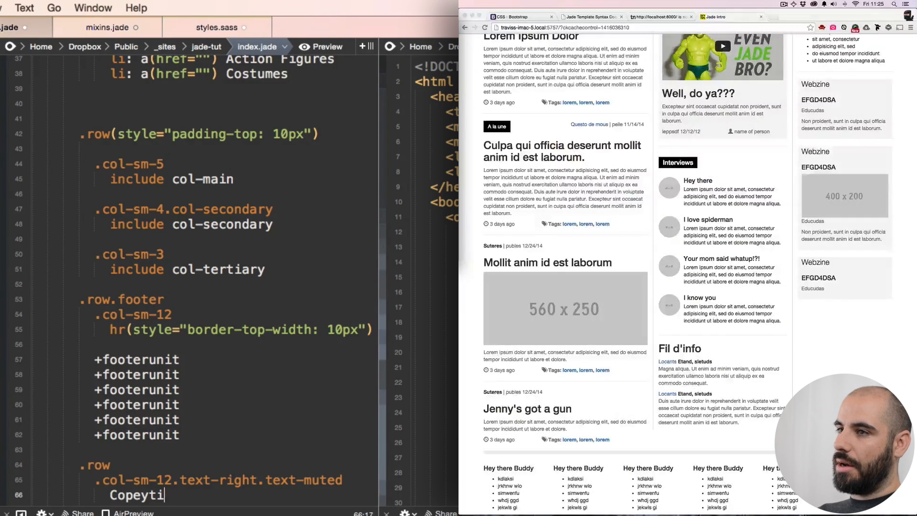
key(Backspace)
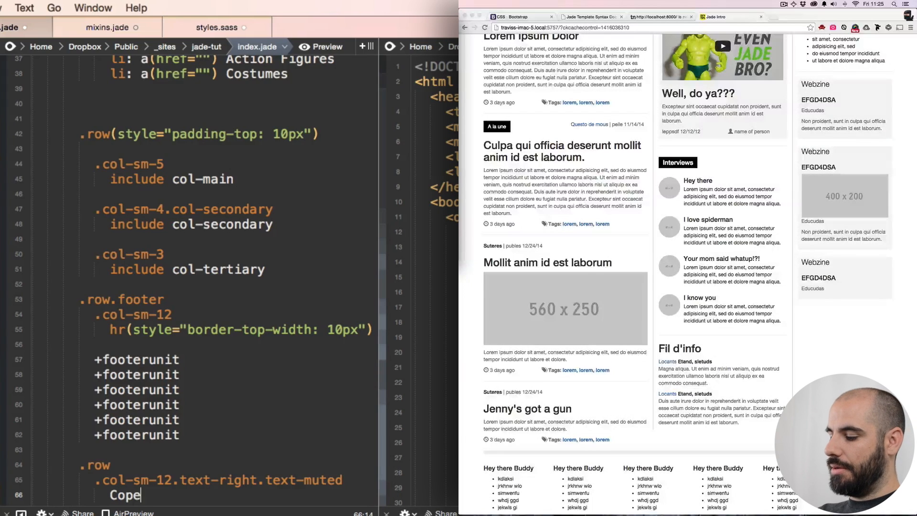
text(yRight your M)
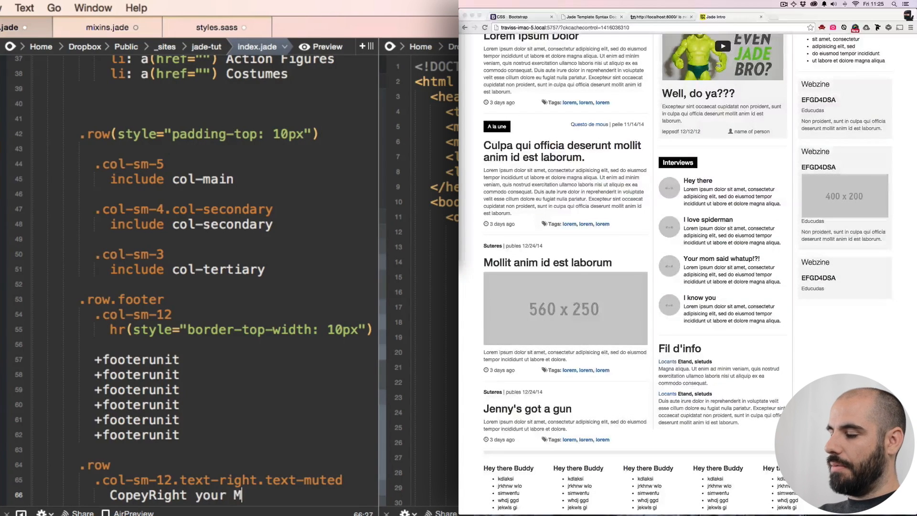
text(omm 2)
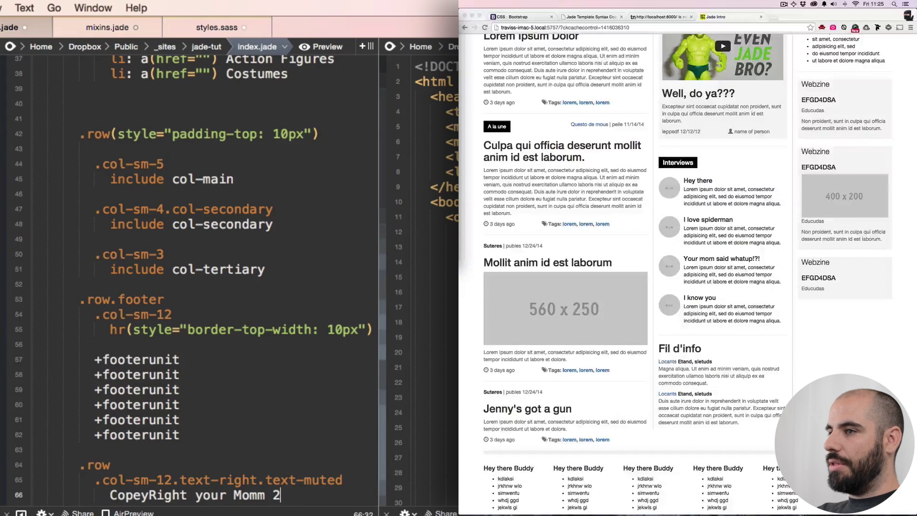
text(007,)
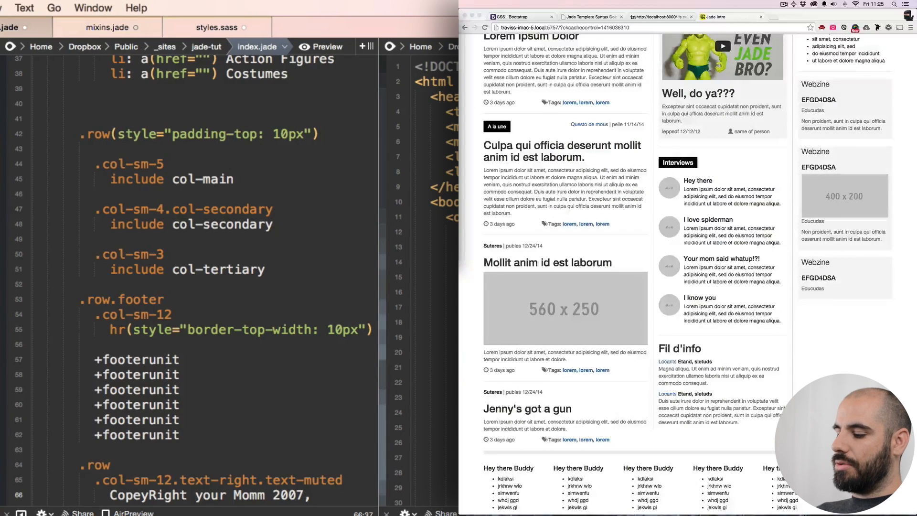
text(Dios Mio!)
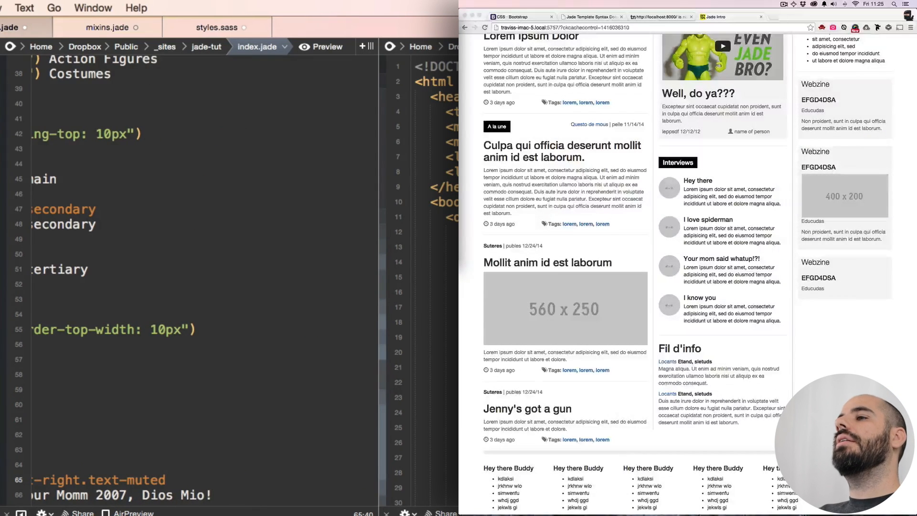
- Give the copyright column an inline style of padding: 20px 0 40px
text(())
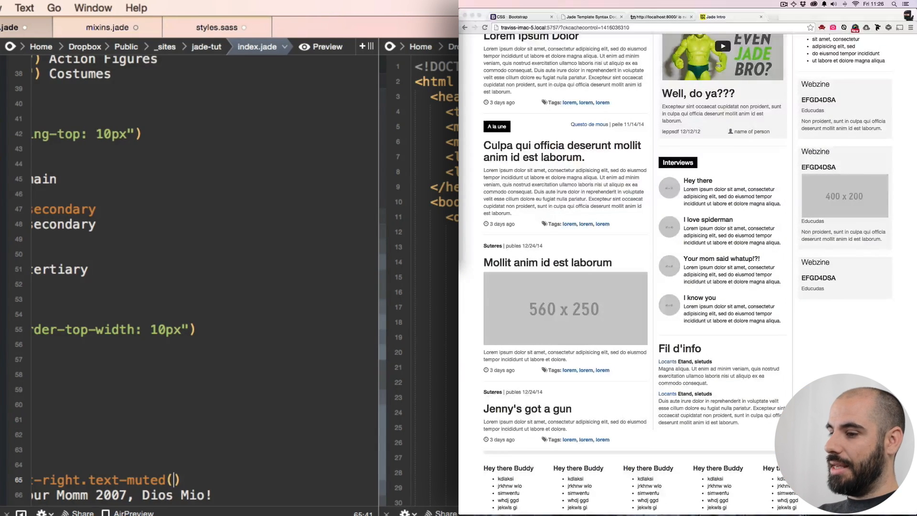
text(style="padding:)
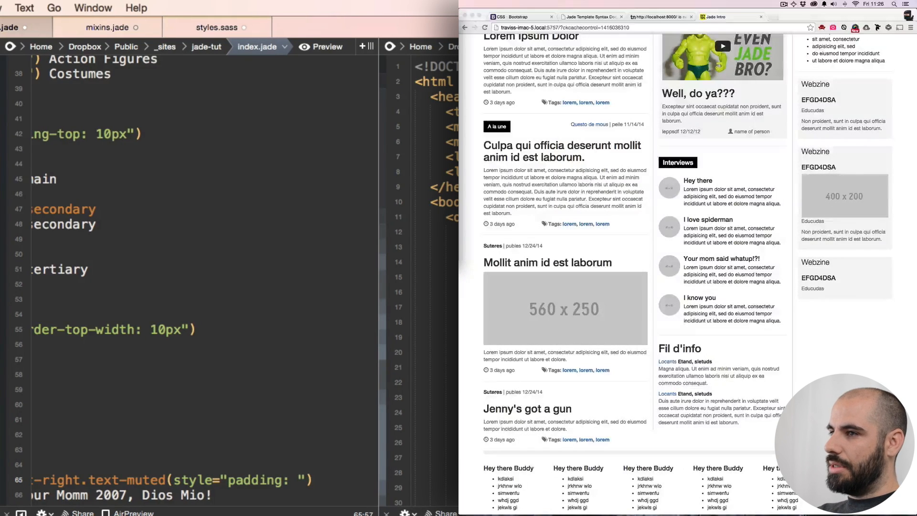
text(10px)
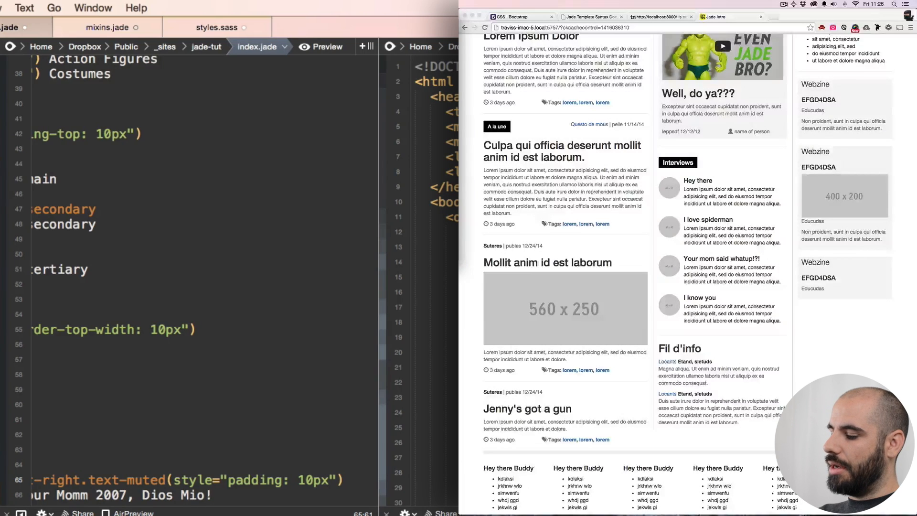
text(20px 0 40px"))
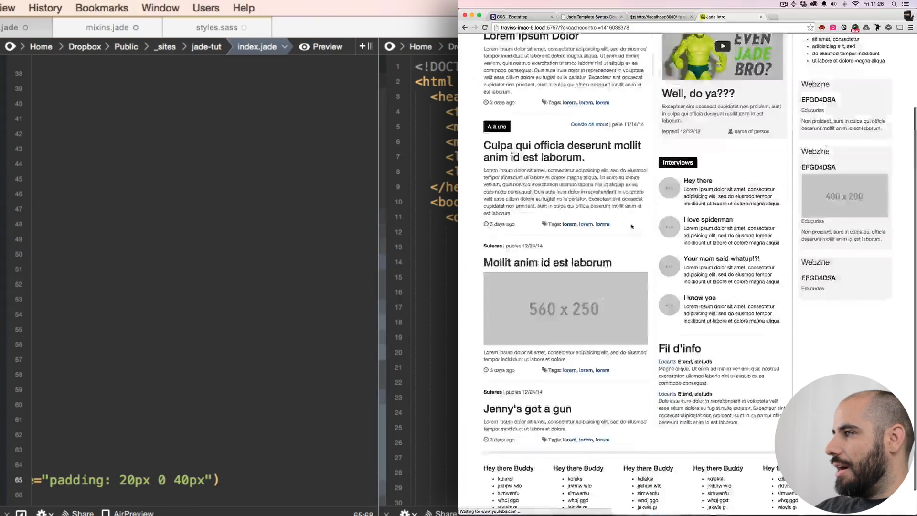
scroll(down, 3)
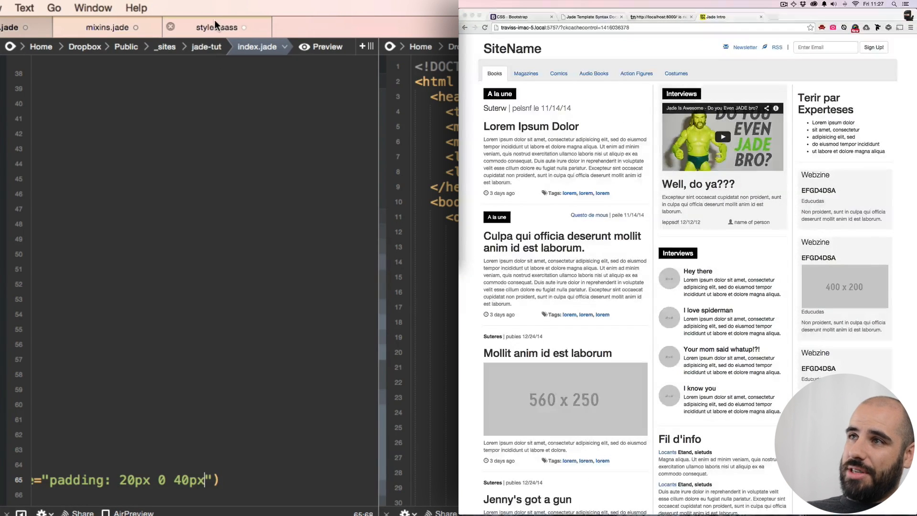
- Switch editor tabs to styles.sass, then over to mixins.jade
click(216, 27)
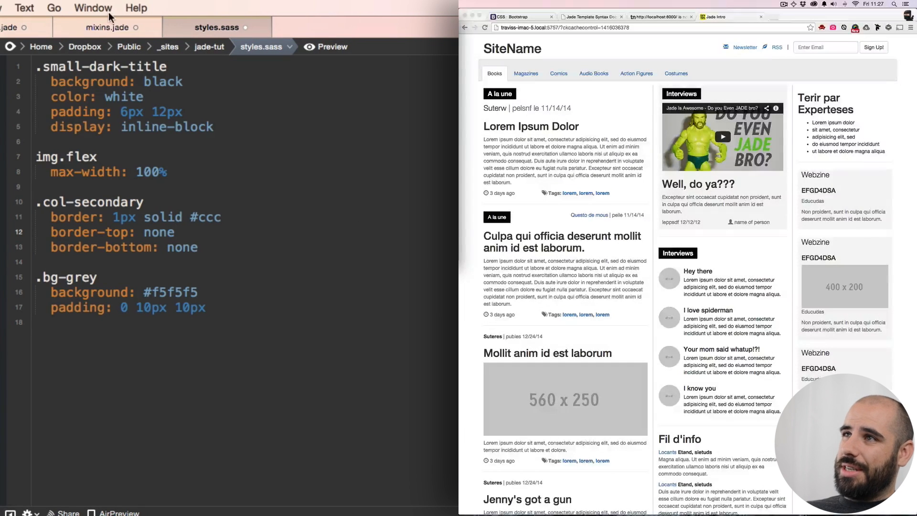
click(109, 27)
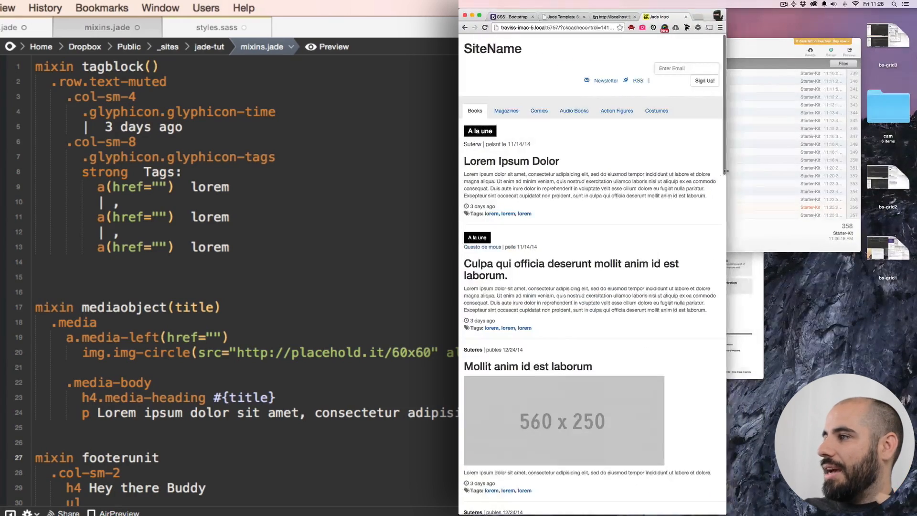
- Scroll the narrowed blog page down to the stacked Fil d'info, Terir par Expertises and Webzine sections
scroll(down, 3)
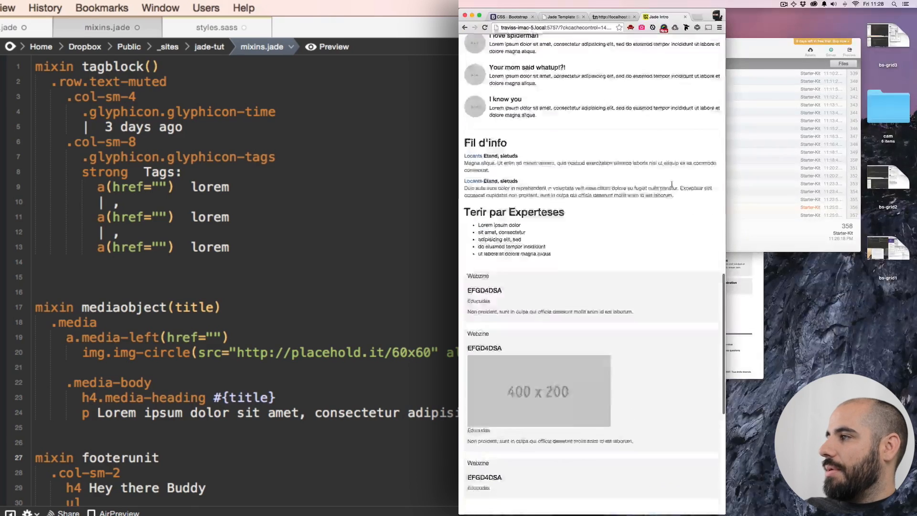